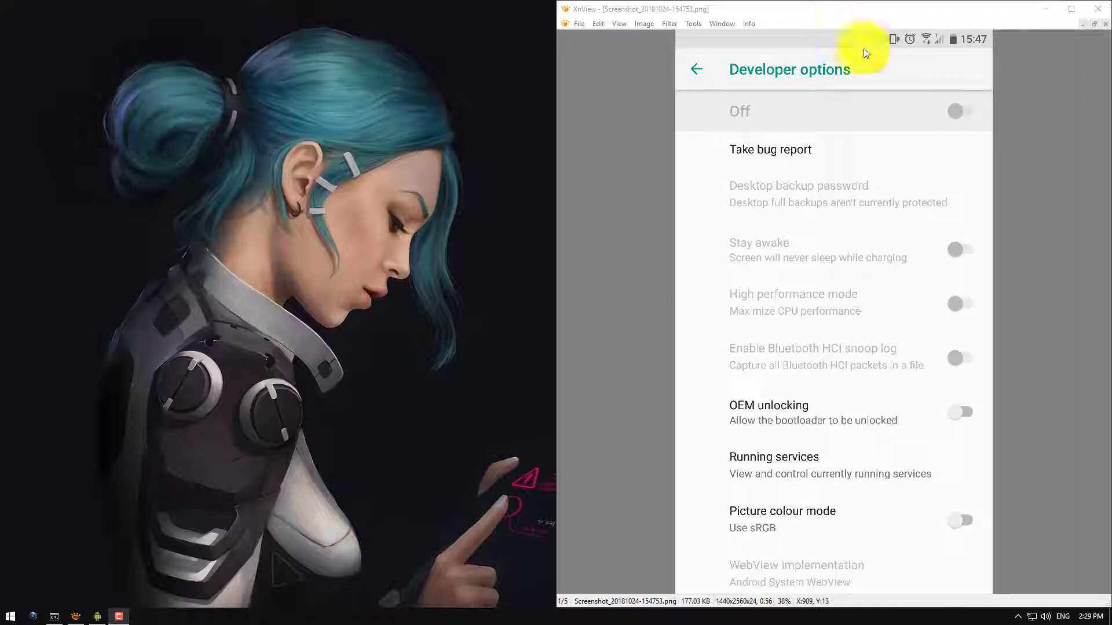
{"action": "mouse_move", "coordinate": [875, 69]}
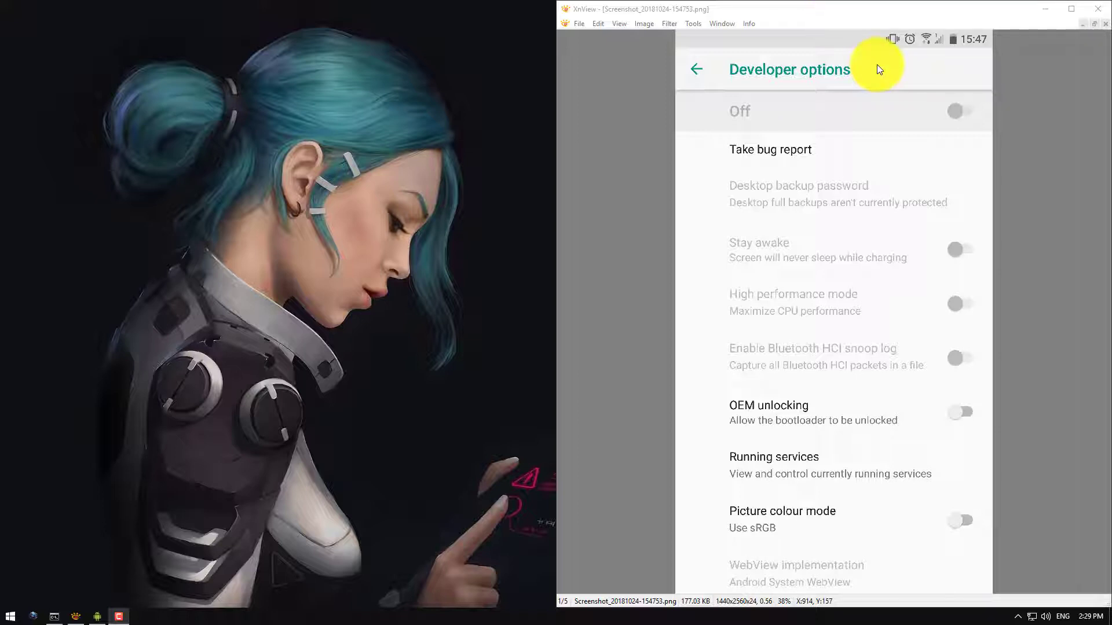
{"action": "mouse_move", "coordinate": [833, 80]}
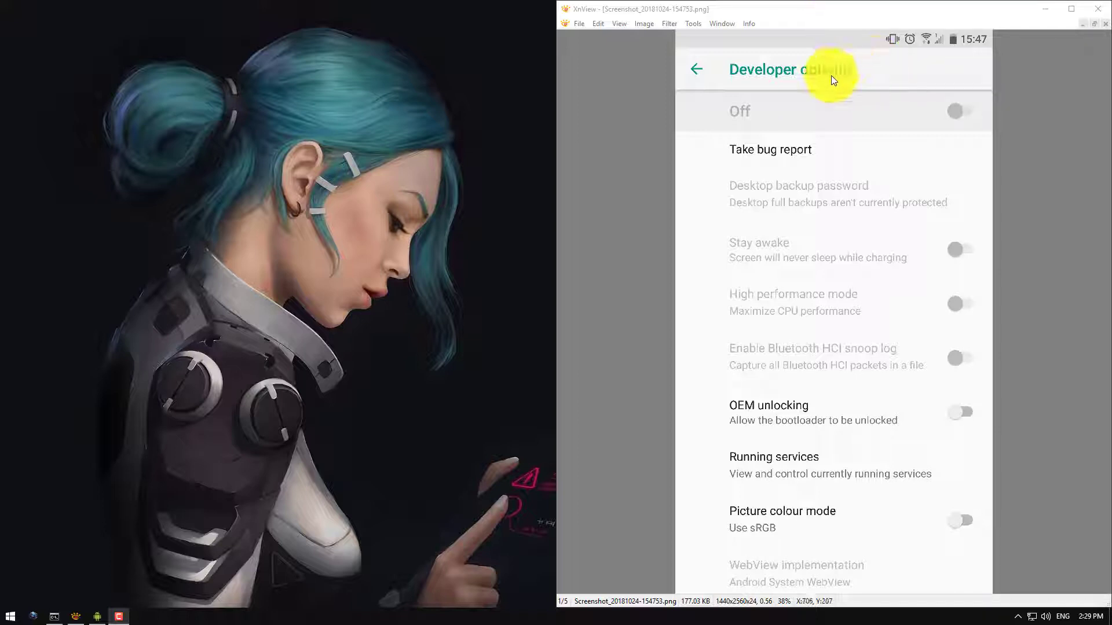
{"action": "mouse_move", "coordinate": [705, 70]}
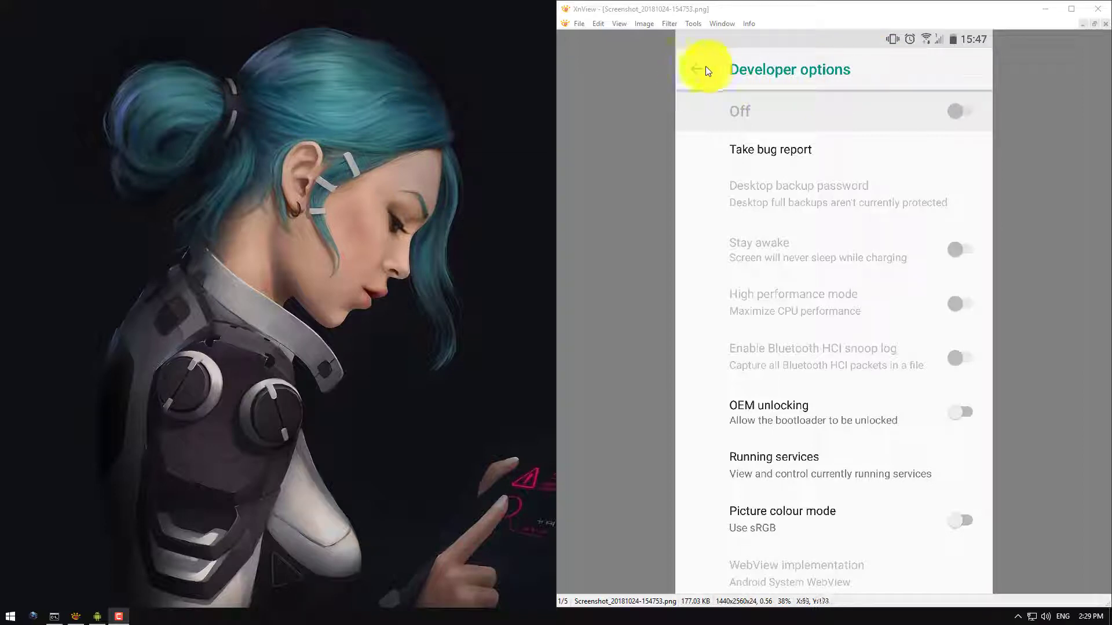
{"action": "mouse_move", "coordinate": [886, 66]}
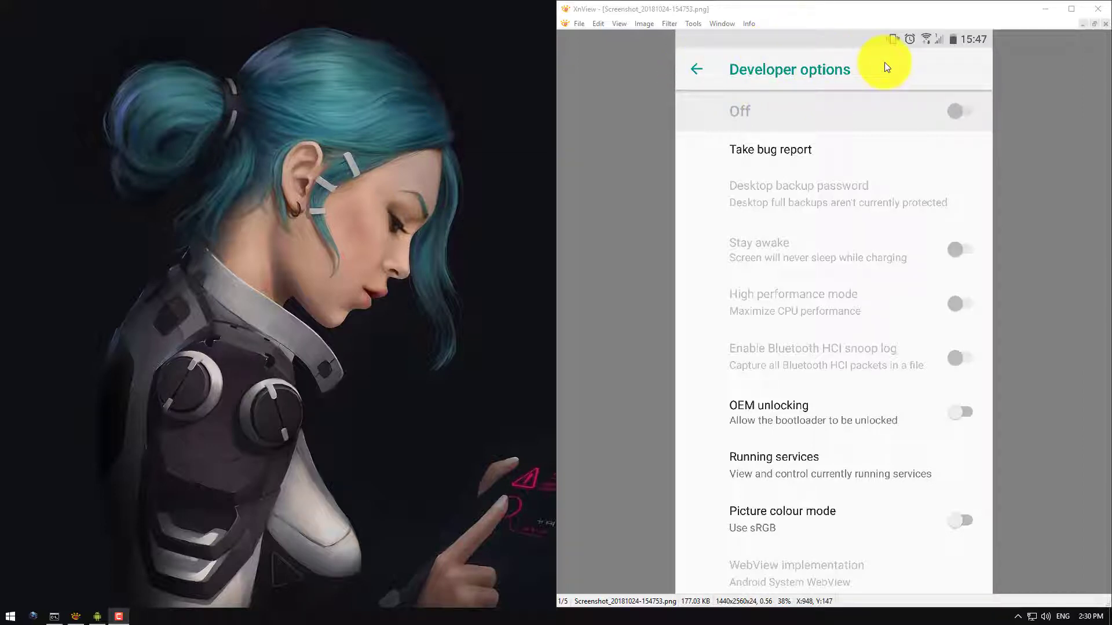
{"action": "mouse_move", "coordinate": [739, 124]}
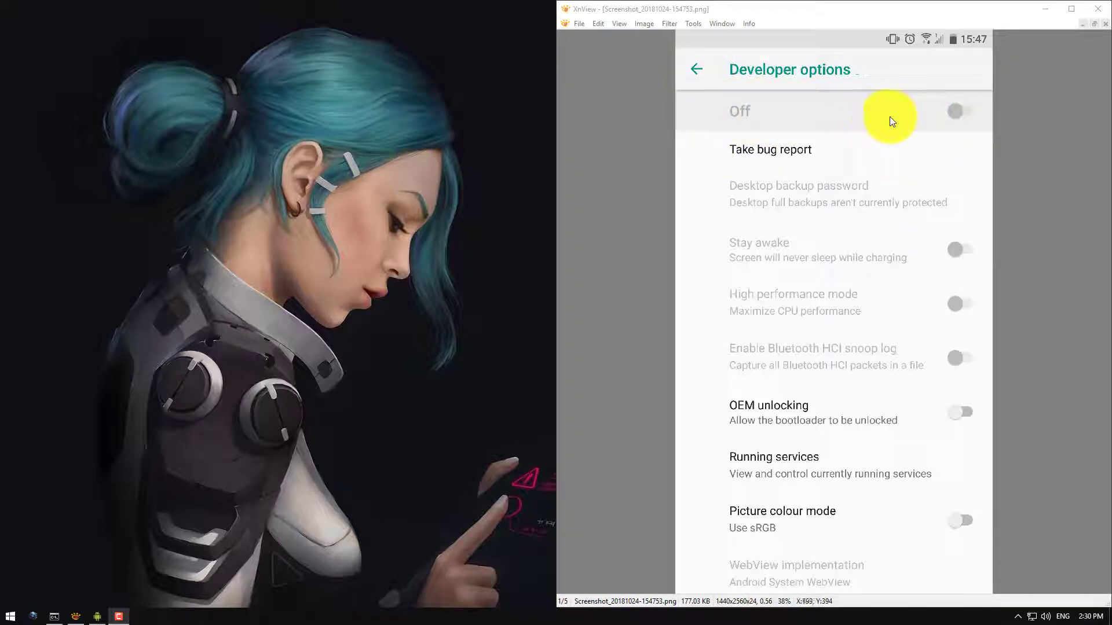
{"action": "mouse_move", "coordinate": [854, 132]}
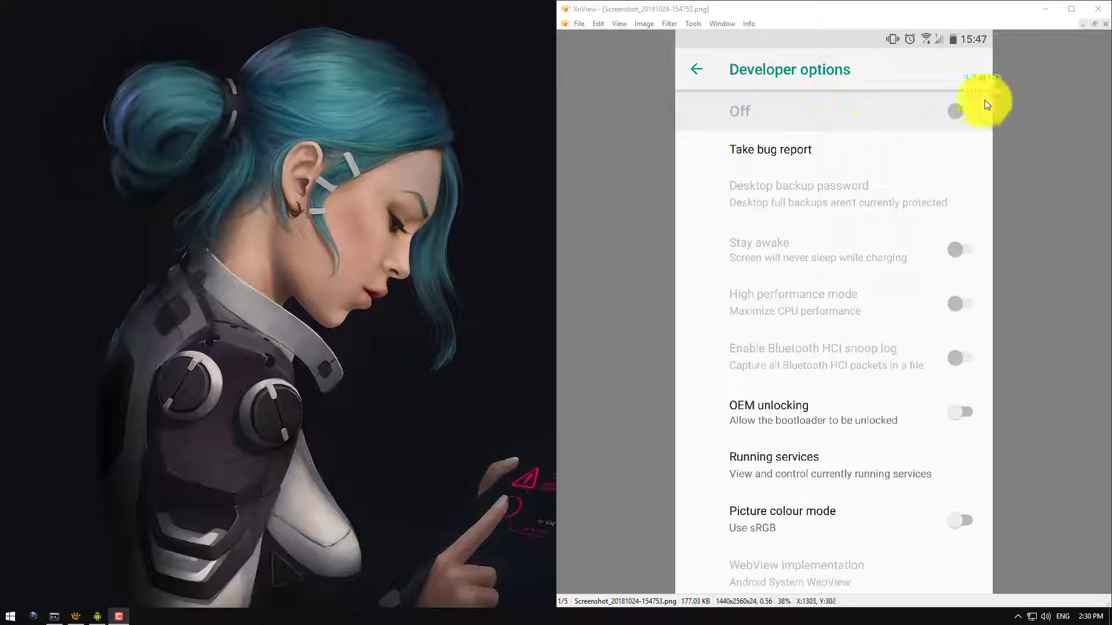
{"action": "mouse_move", "coordinate": [793, 137]}
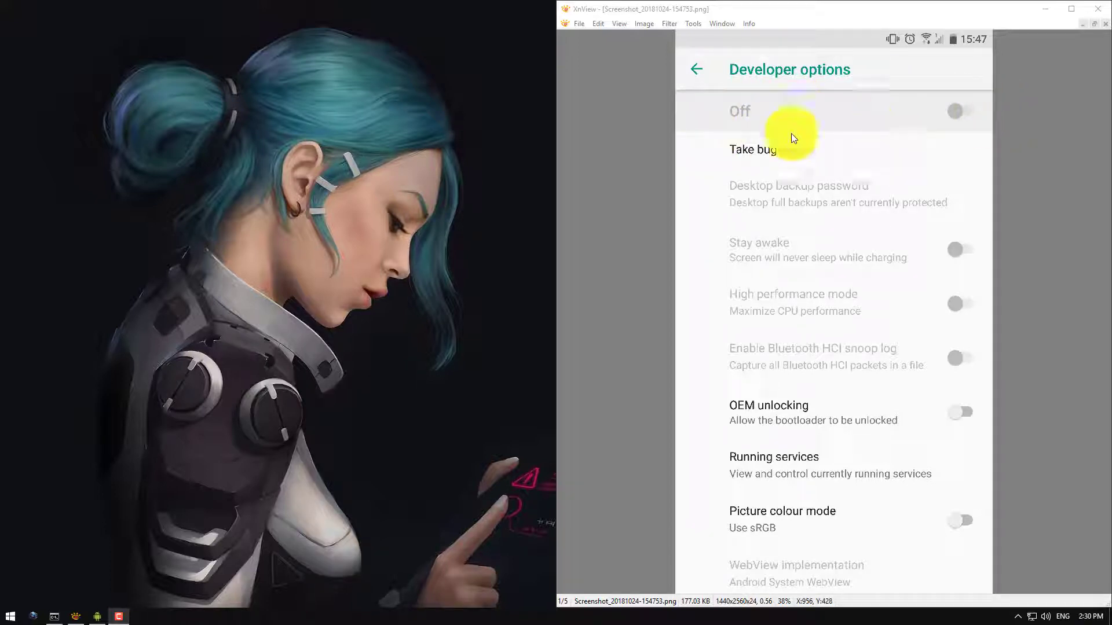
{"action": "mouse_move", "coordinate": [121, 598]}
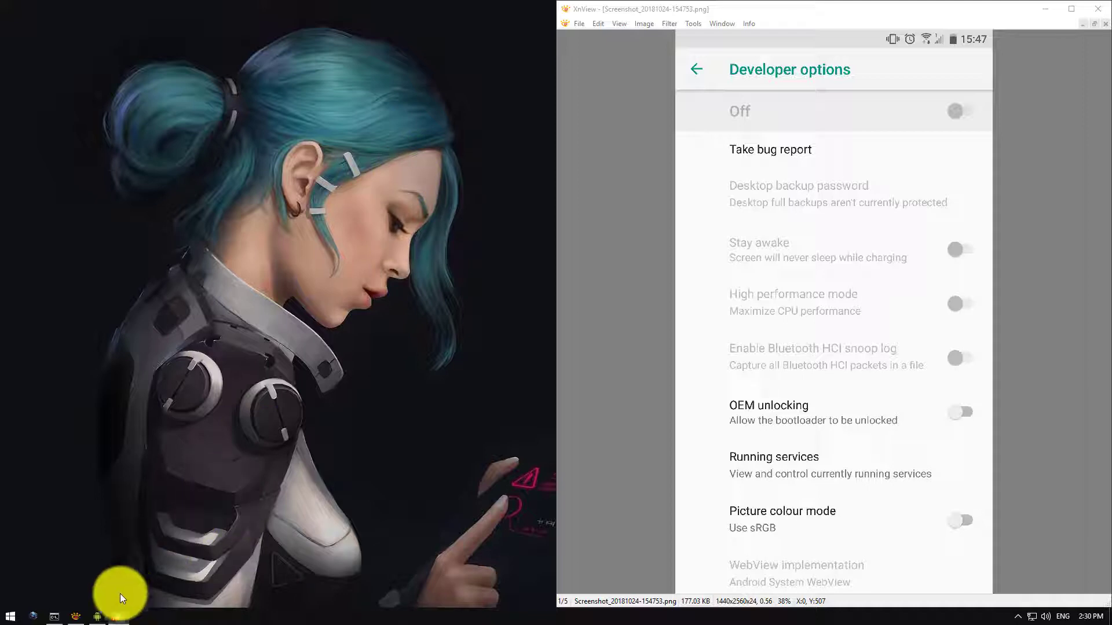
Bring up the mirrored phone and reach the Settings app's App info page from the Apps list
{"action": "left_click", "coordinate": [97, 616]}
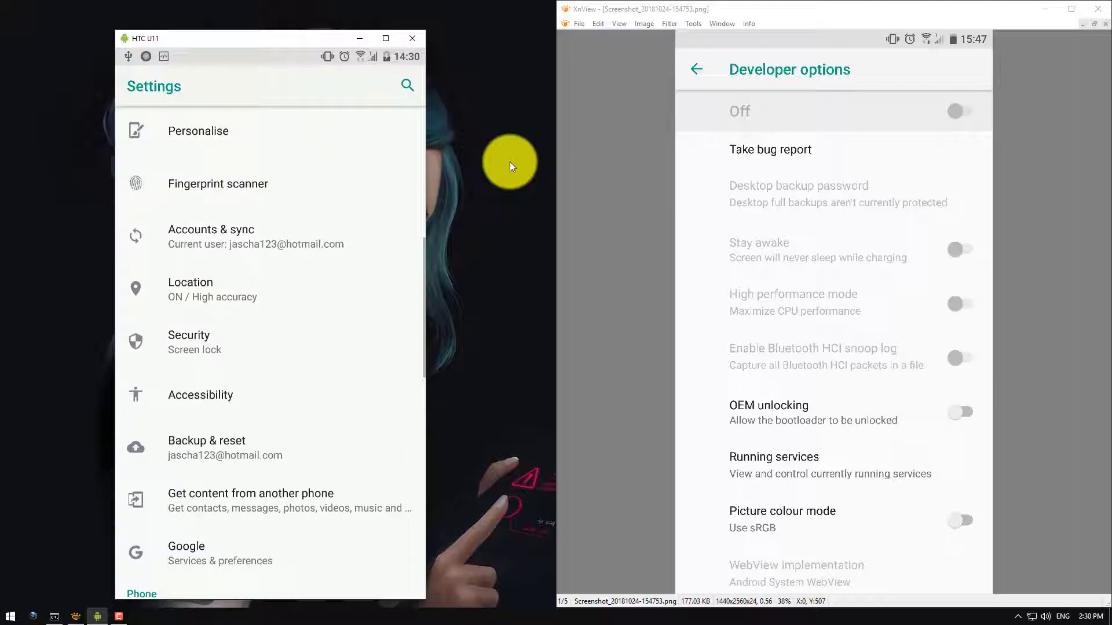
{"action": "scroll", "scroll_direction": "down", "scroll_amount": 3}
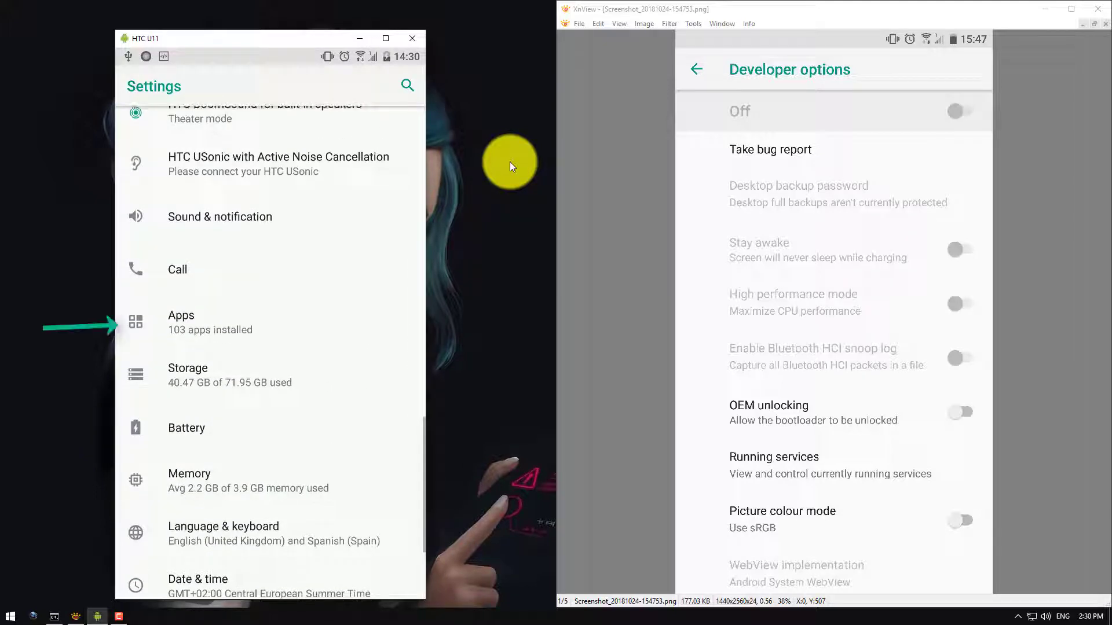
{"action": "left_click", "coordinate": [181, 321]}
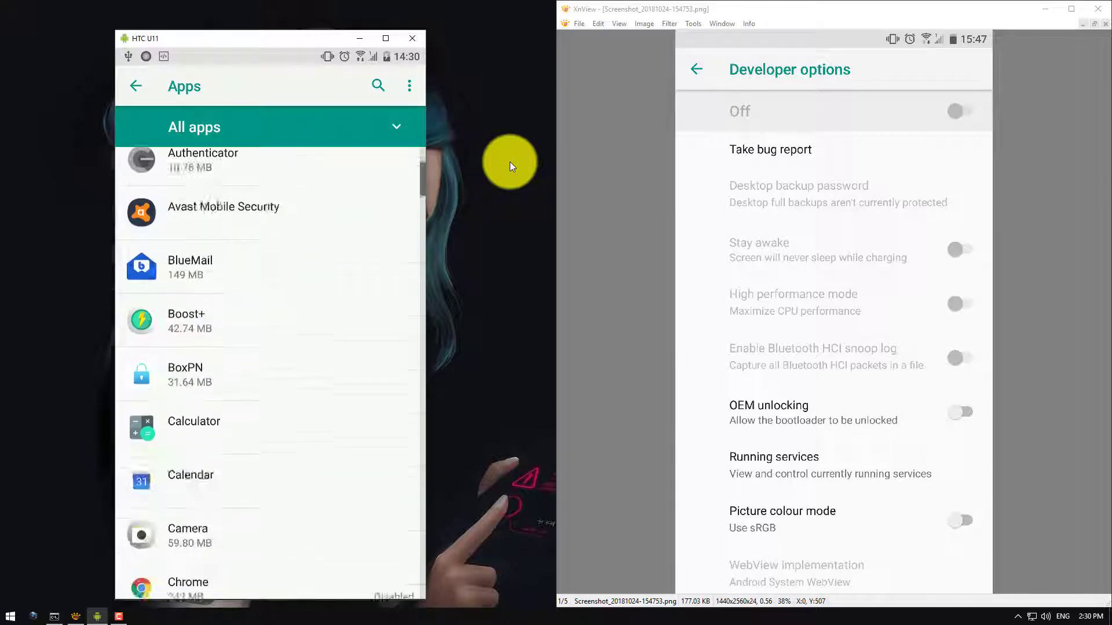
{"action": "scroll", "scroll_direction": "down", "scroll_amount": 3}
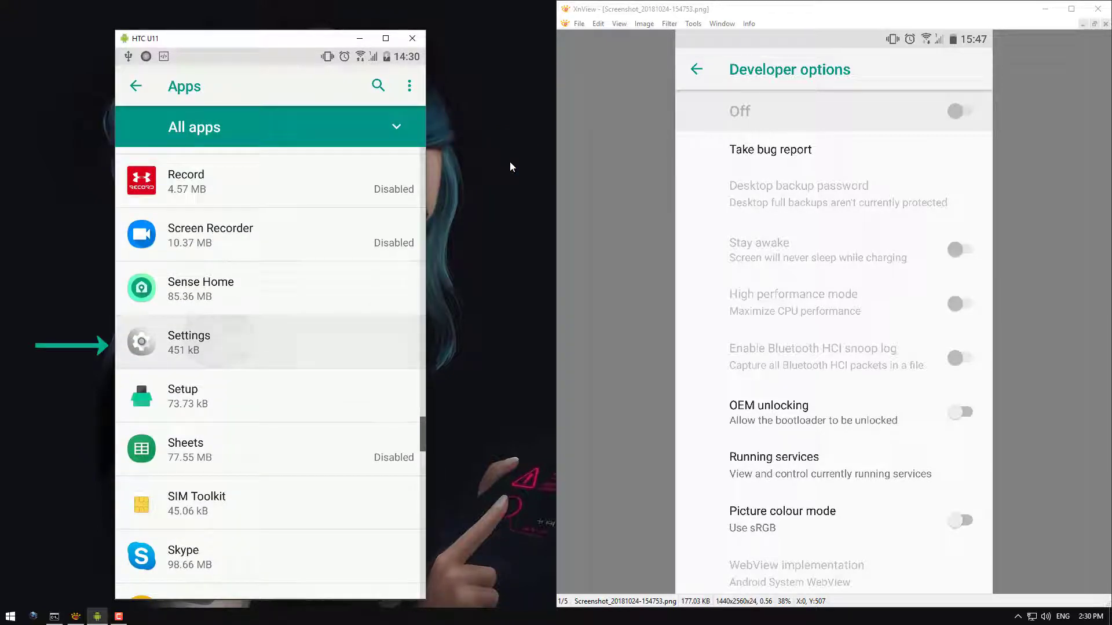
{"action": "left_click", "coordinate": [188, 342]}
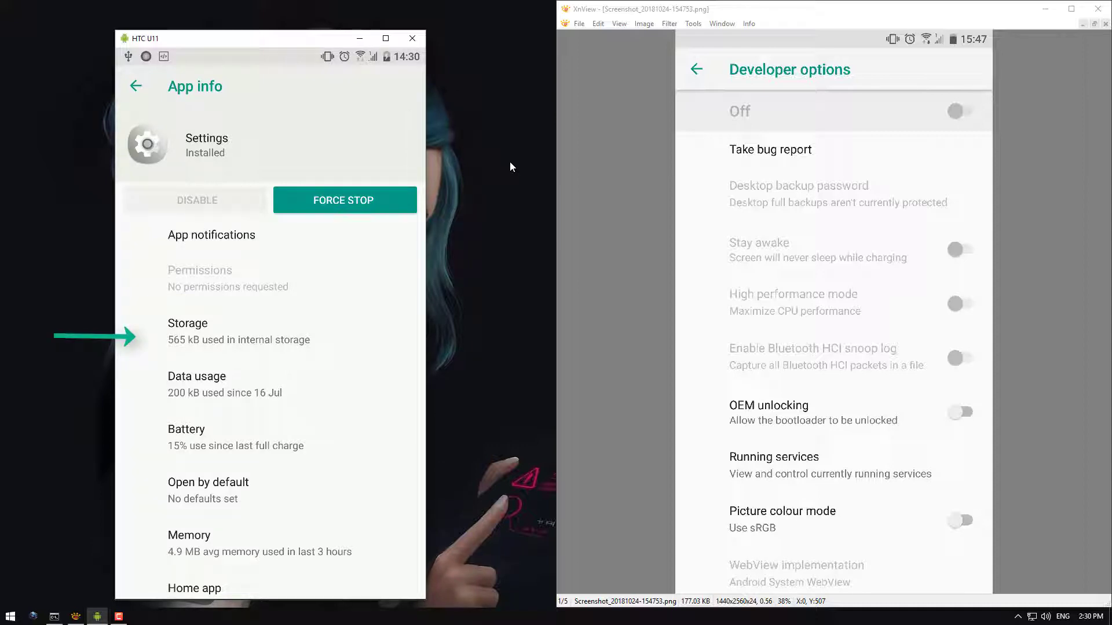
Clear the Settings app's stored data from its Storage details
{"action": "left_click", "coordinate": [203, 323]}
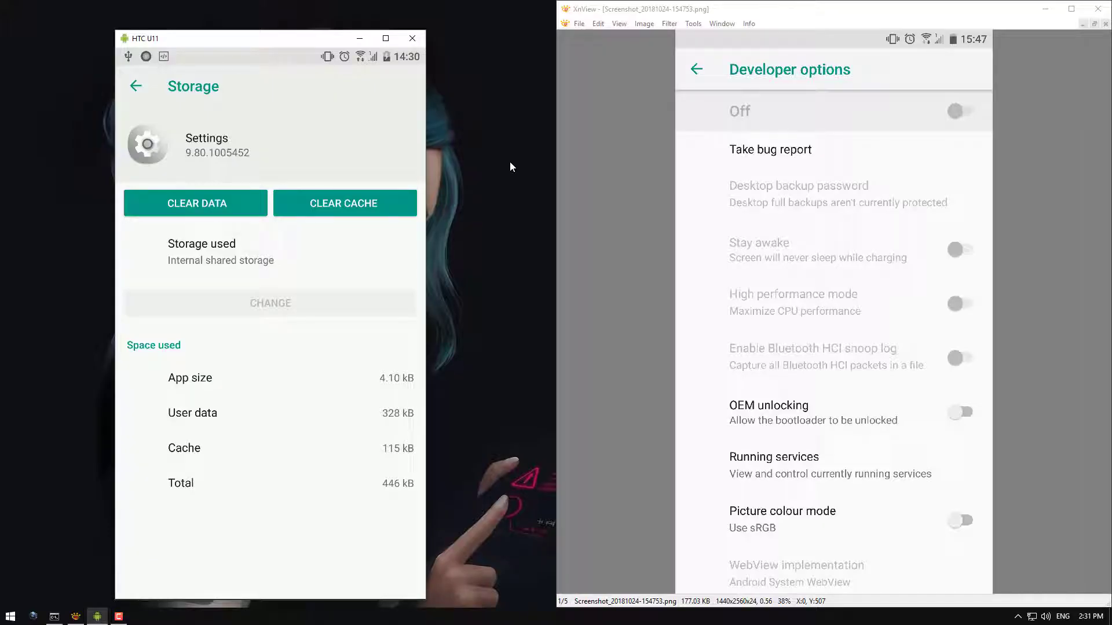
{"action": "left_click", "coordinate": [136, 85]}
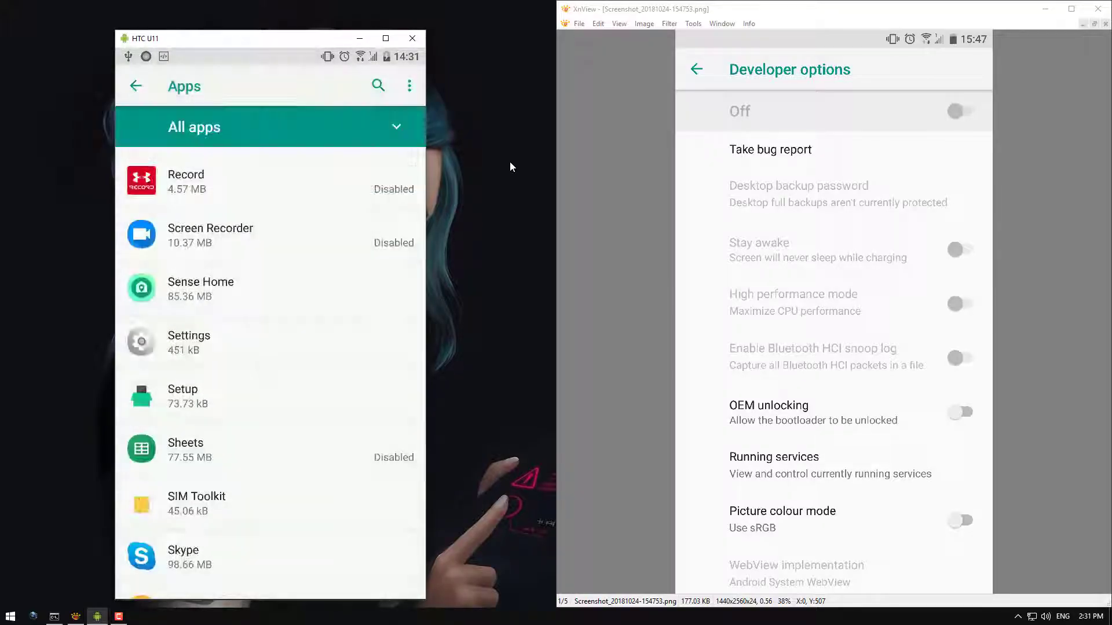
Re-enable Developer options via the build number under Software information, then return to main Settings
{"action": "left_click", "coordinate": [135, 85]}
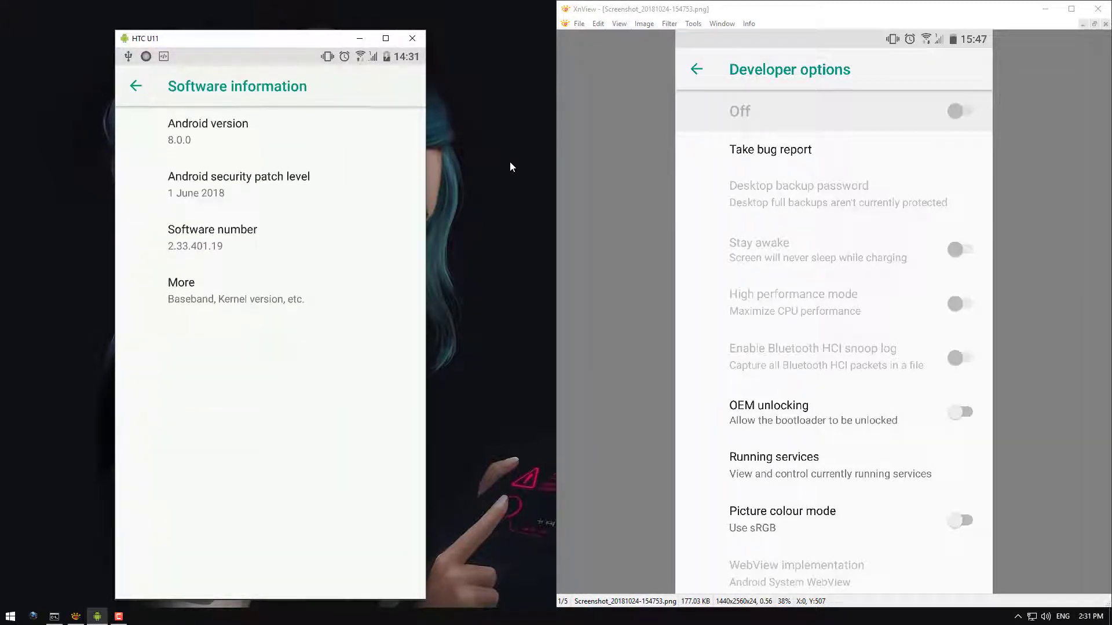
{"action": "left_click", "coordinate": [181, 283]}
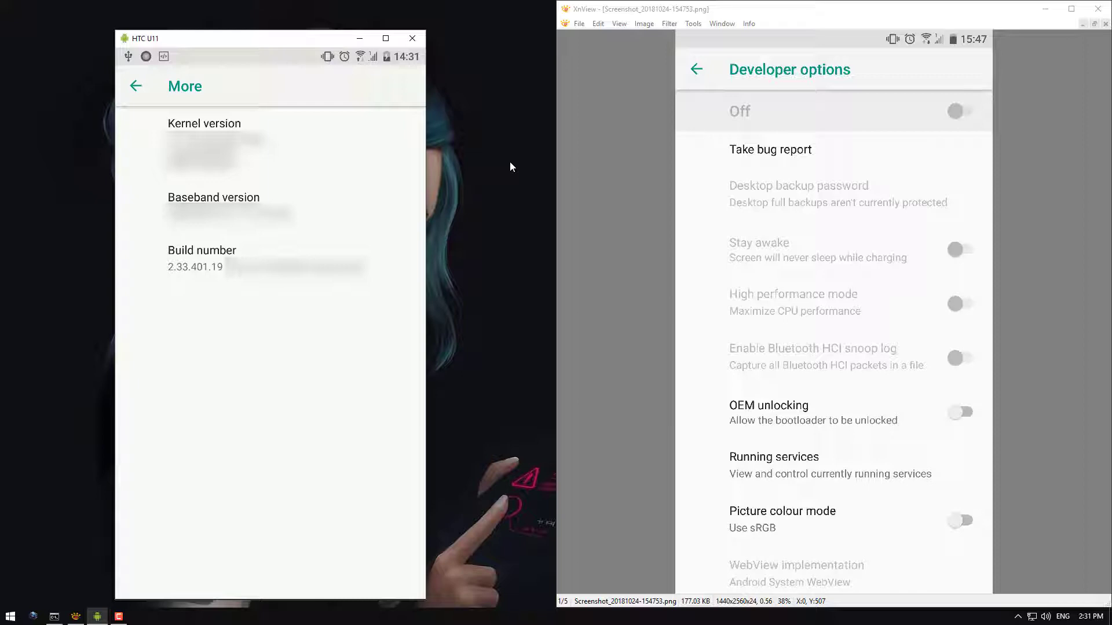
{"action": "left_click", "coordinate": [135, 86]}
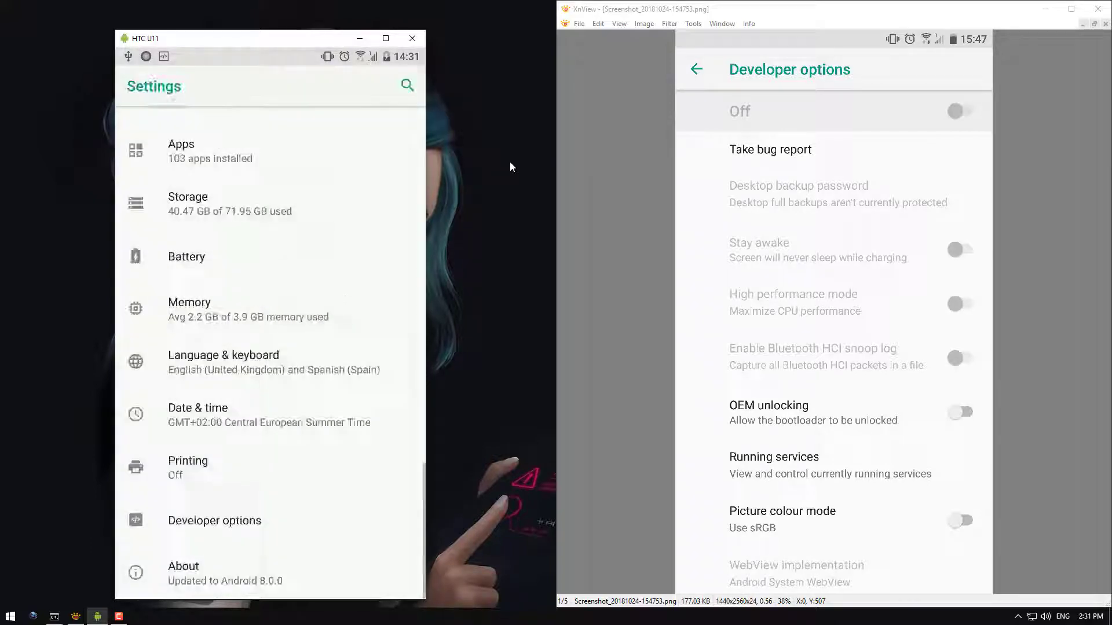